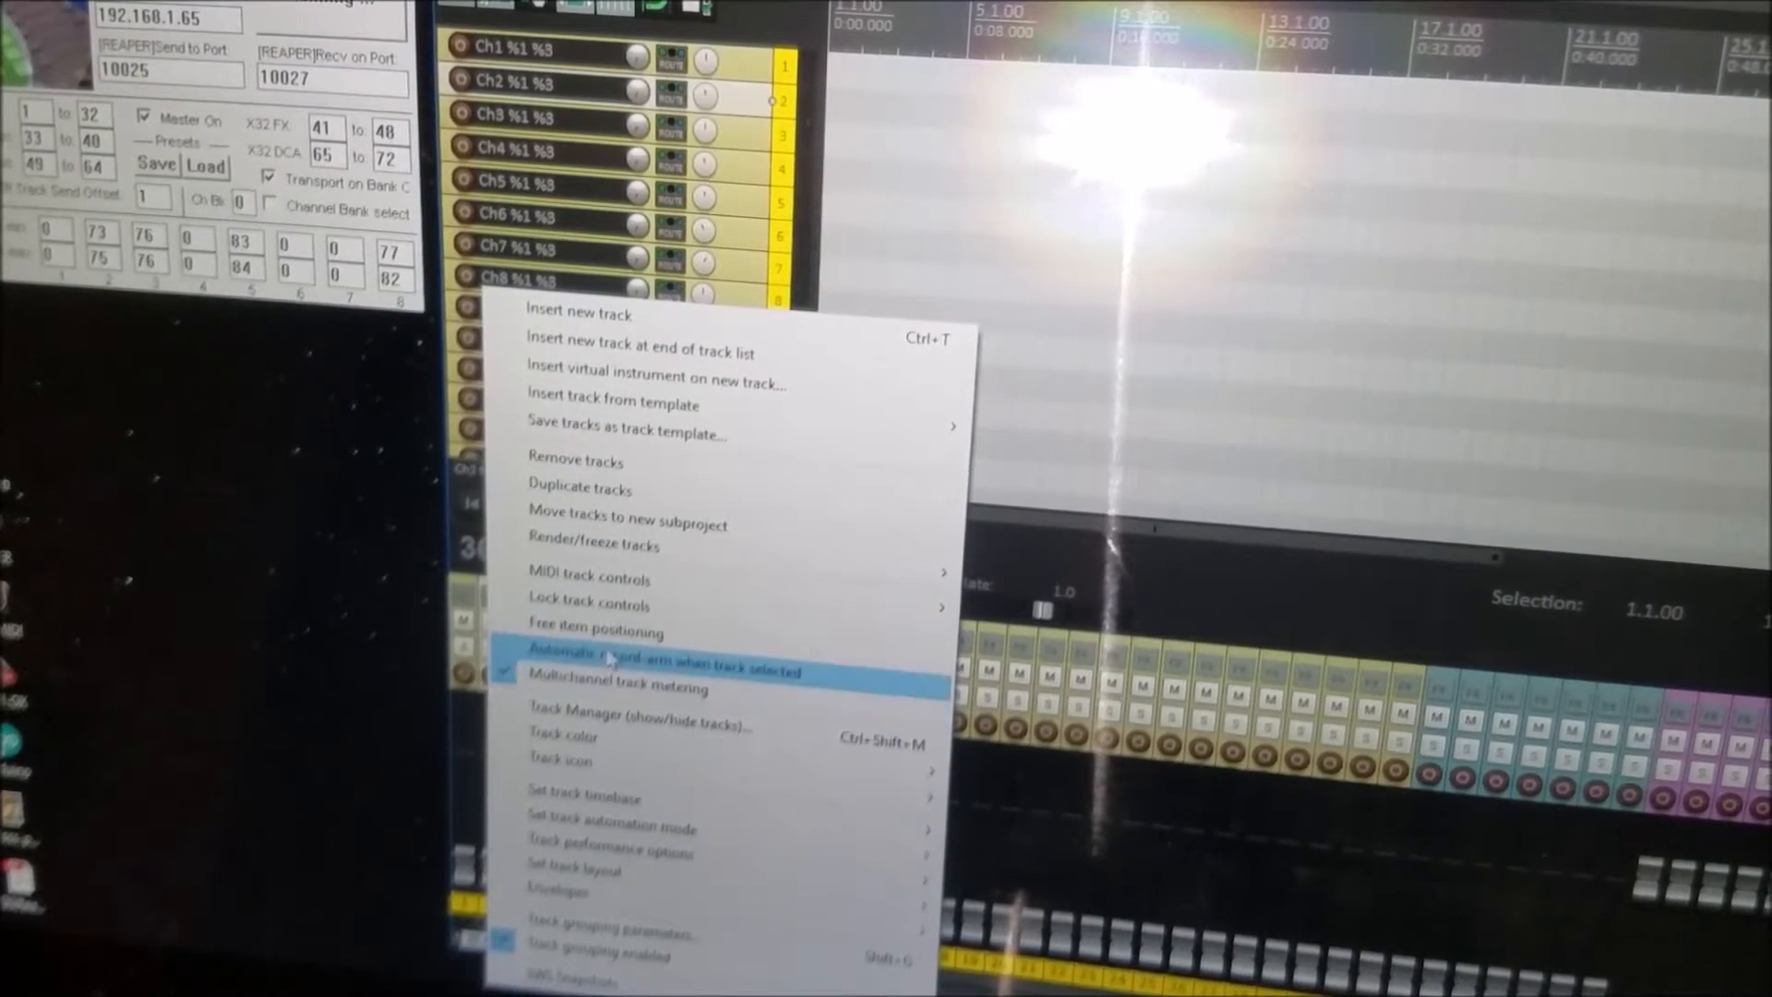
- Bring up the Track Manager listing the Ch and Aux tracks with their visibility
click(642, 714)
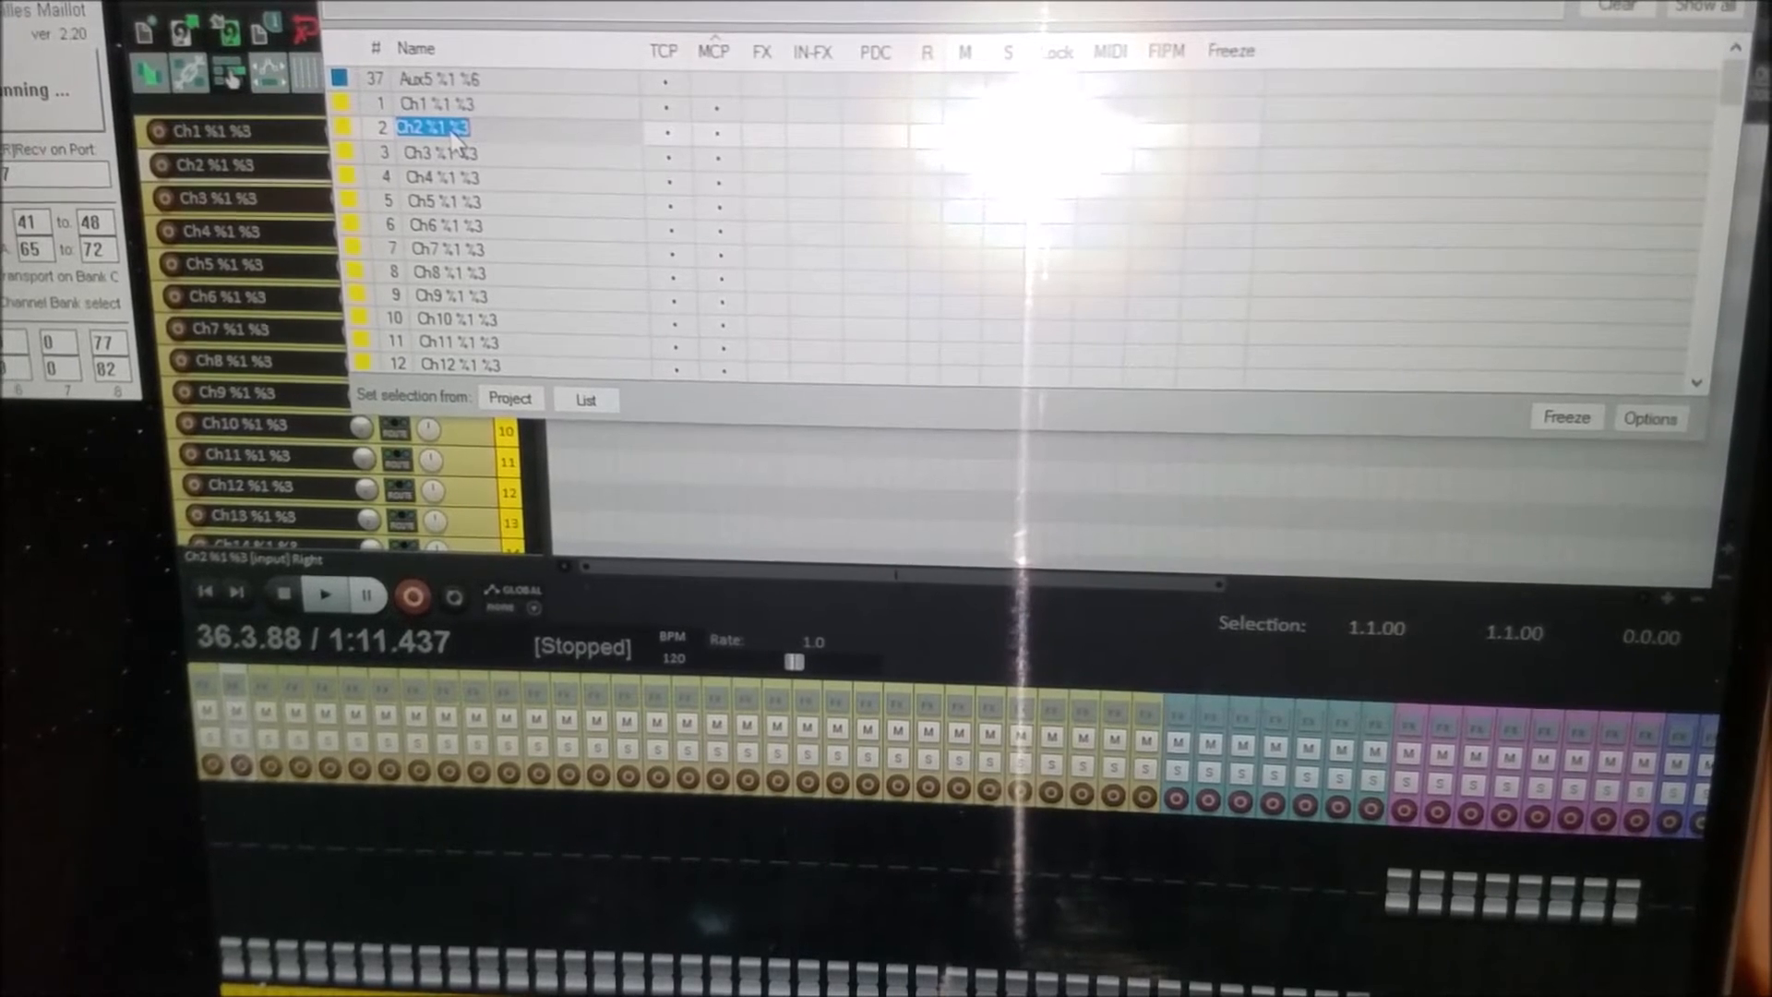
- Rename track 2 to 'Ch2 %17 %4', replacing its %1 %3 icon and colour codes
click(430, 127)
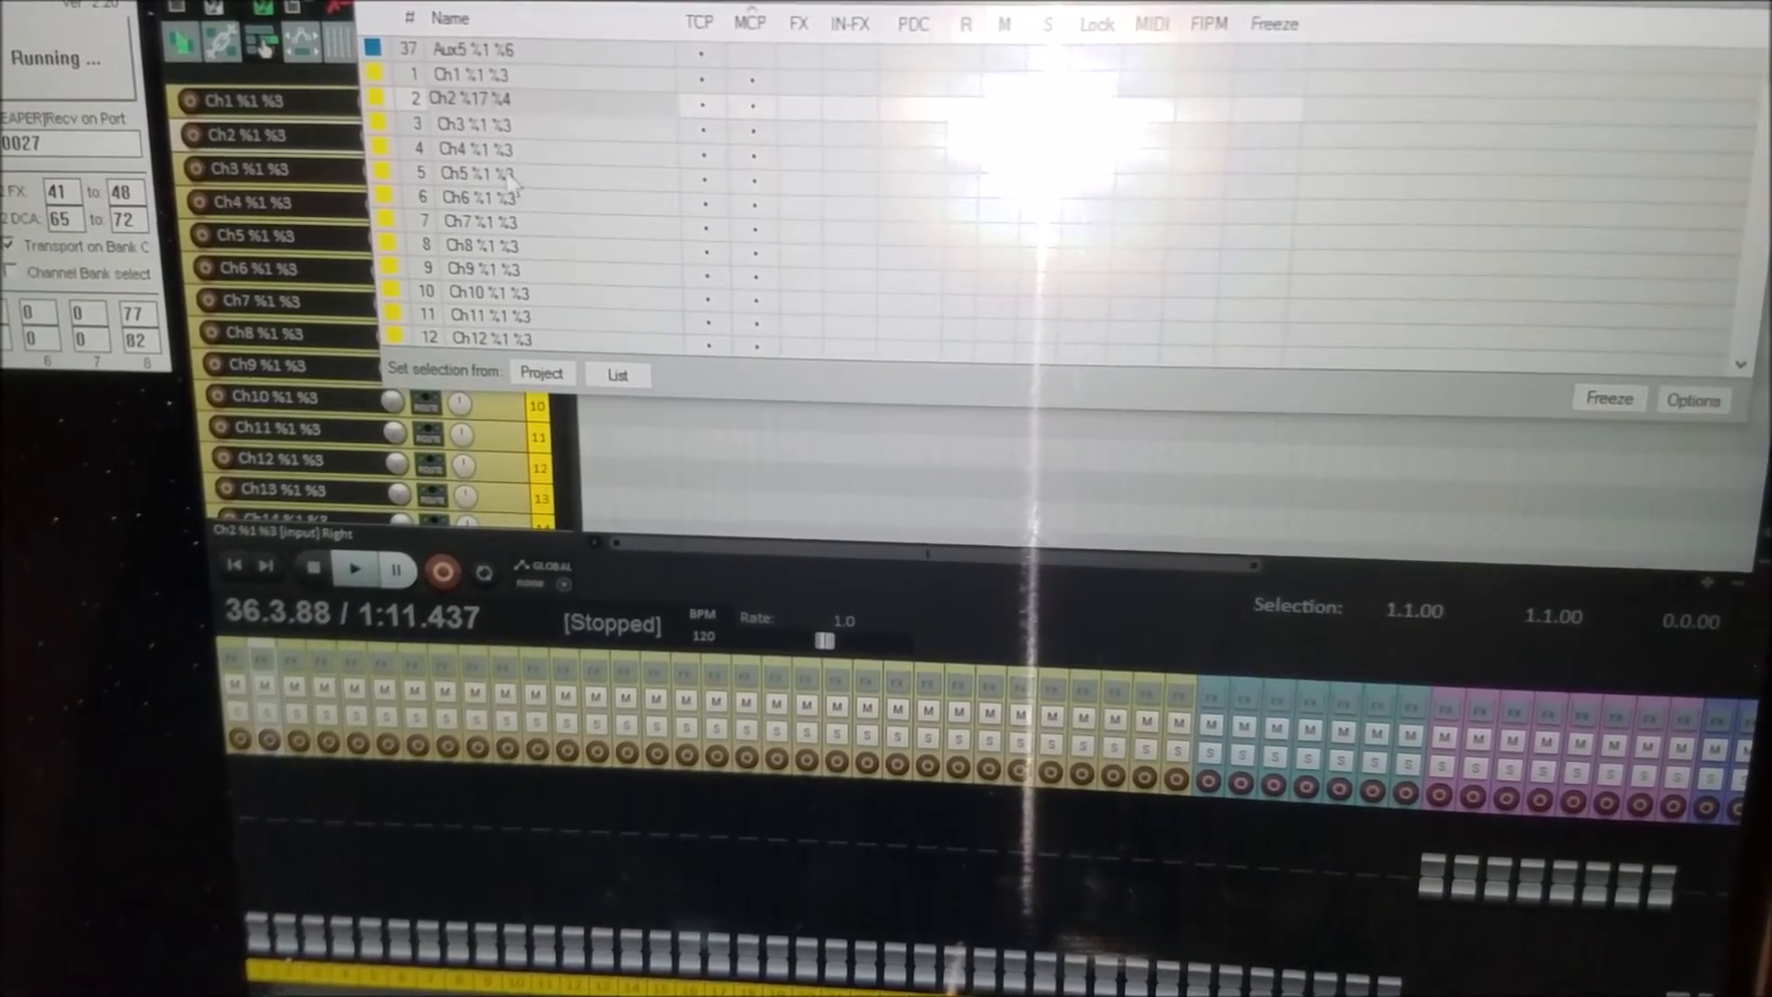
click(480, 123)
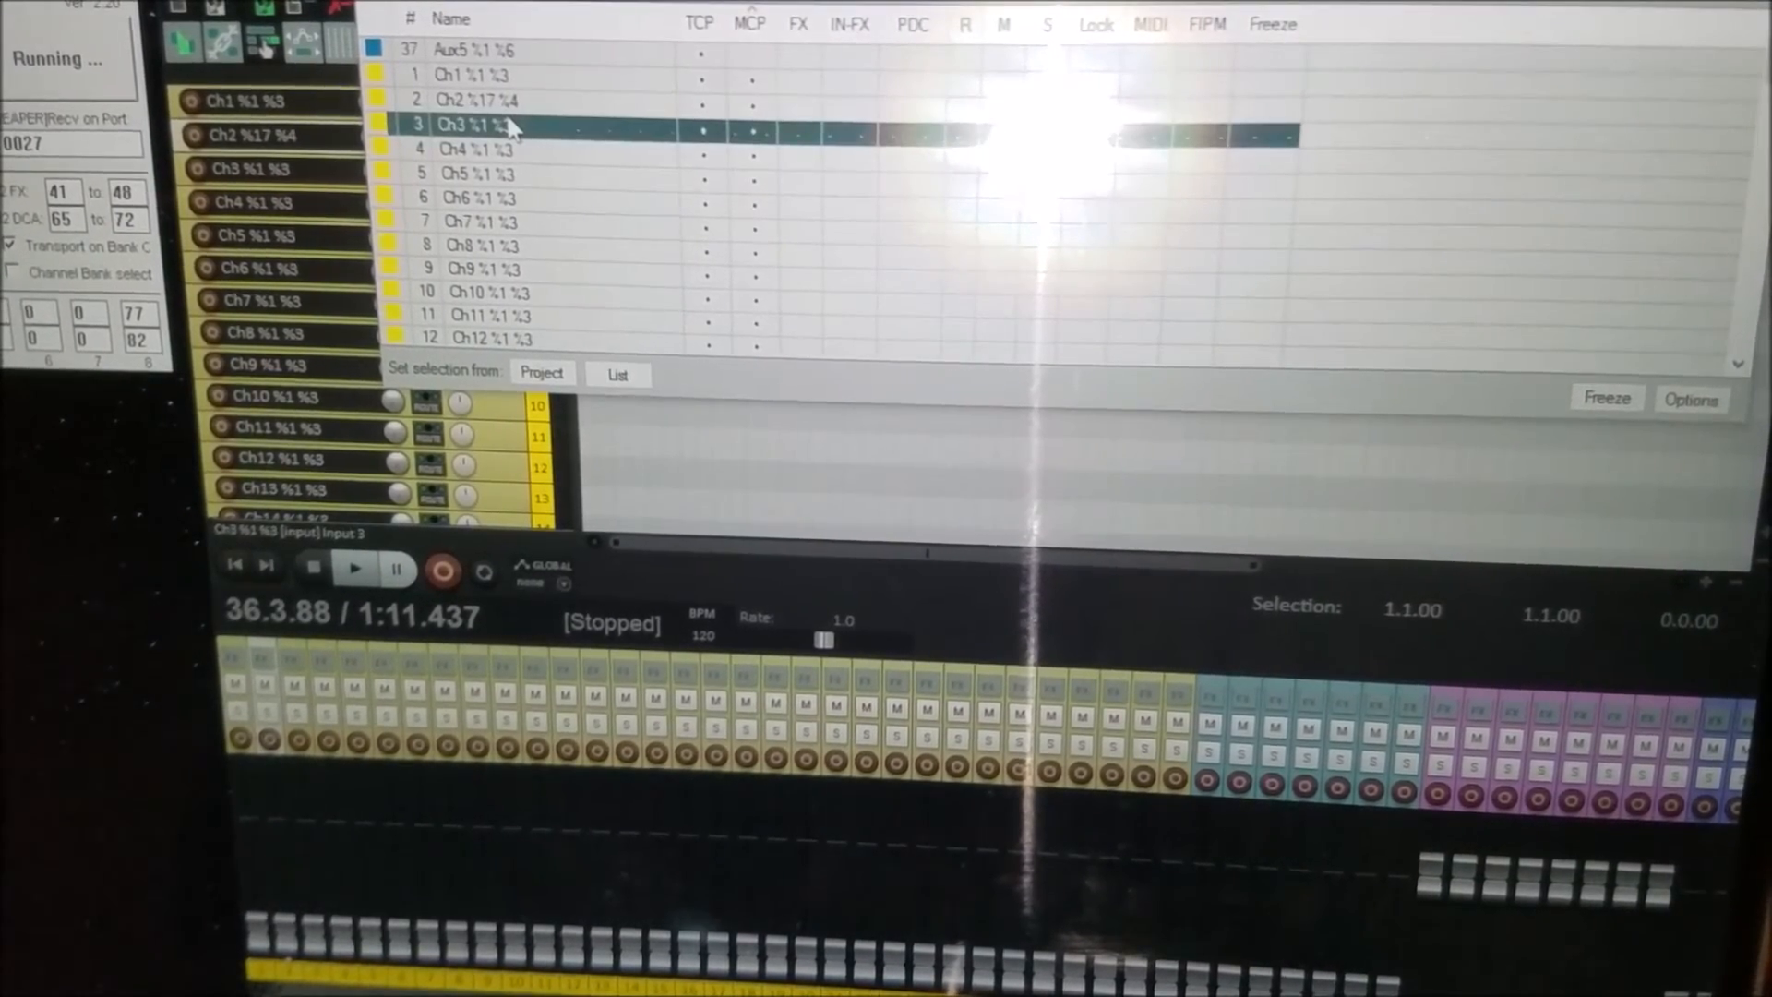